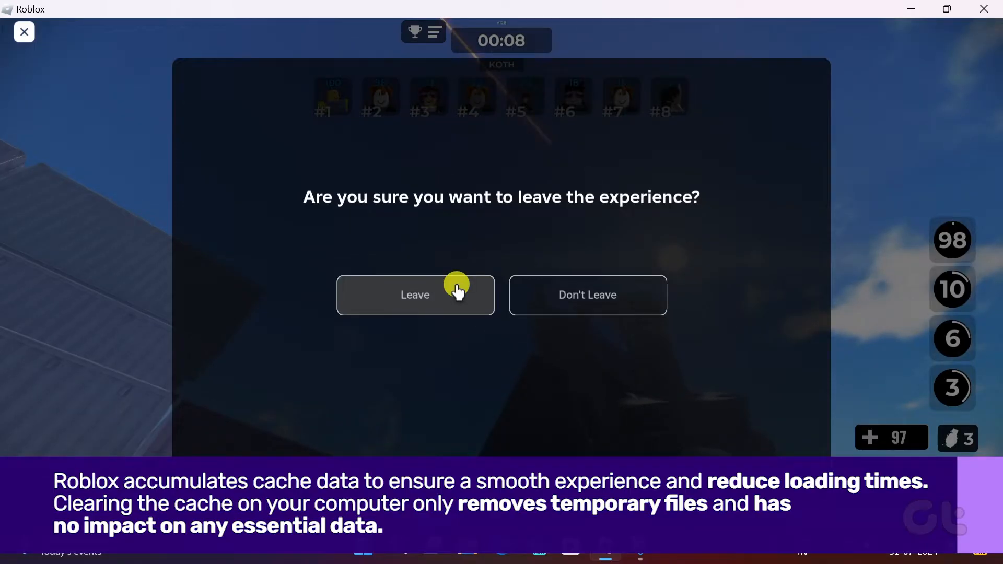
# Leave Gunfight Arena, go back to the Roblox home page, and close Roblox
pyautogui.click(414, 294)
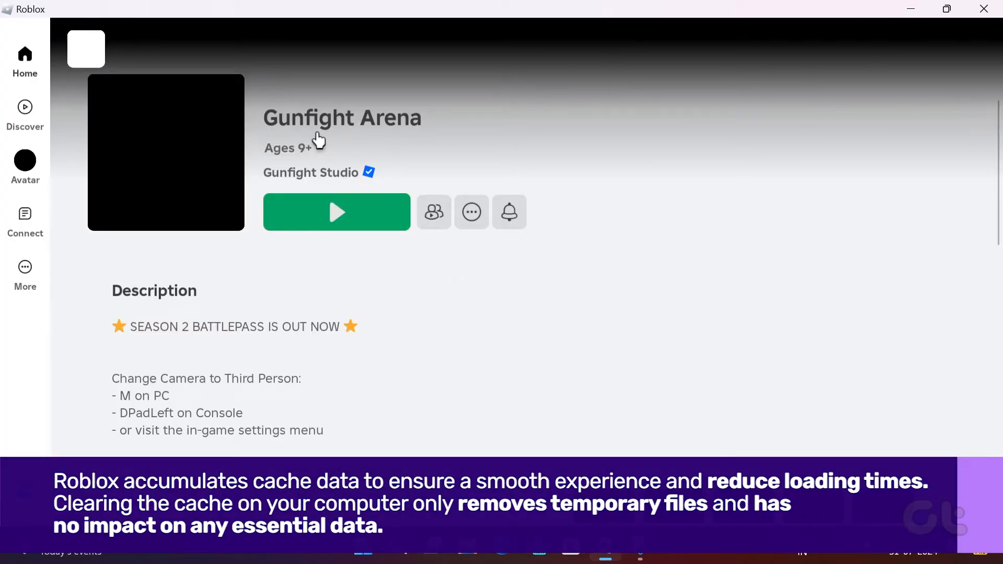
pyautogui.click(25, 60)
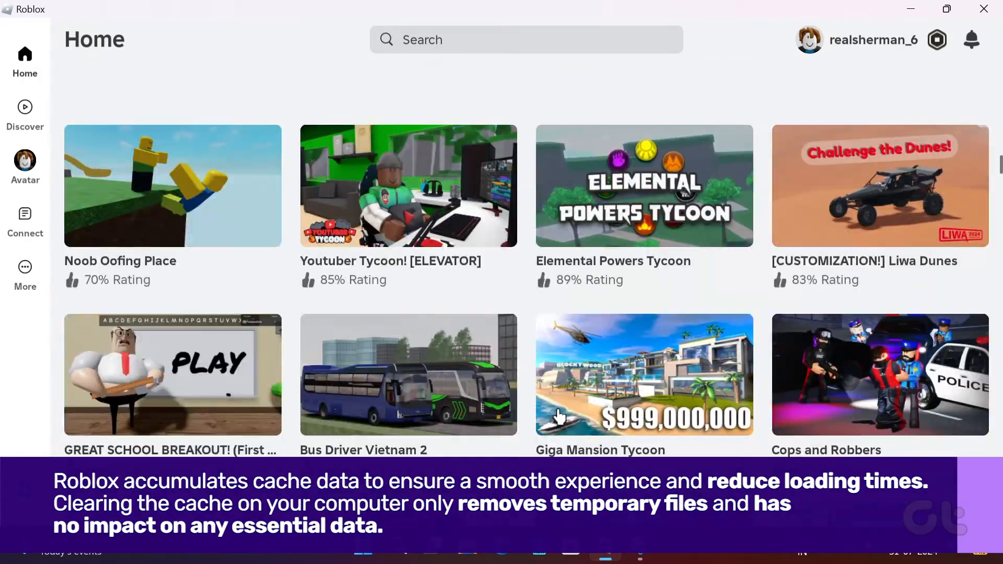
pyautogui.scroll(3)
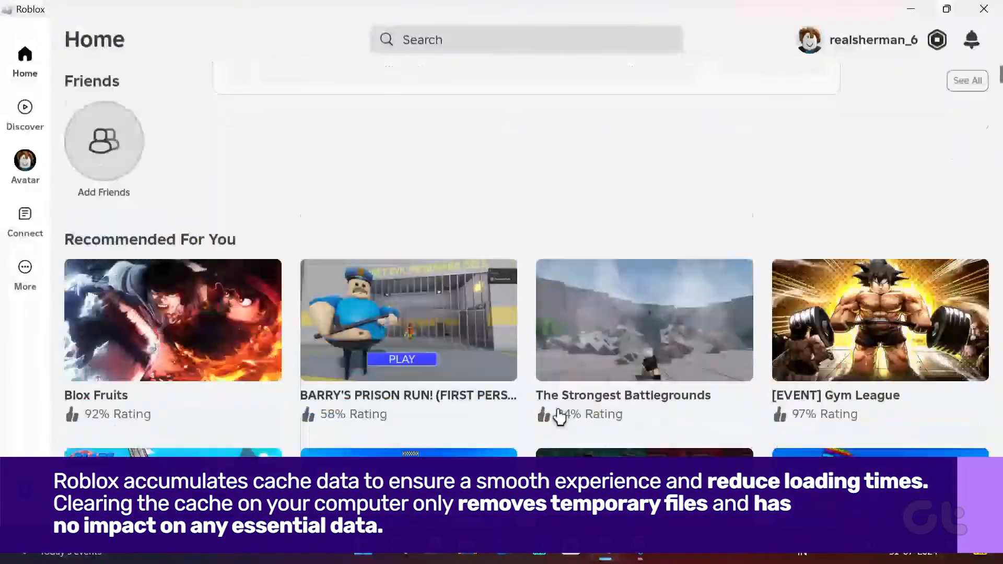
pyautogui.scroll(-3)
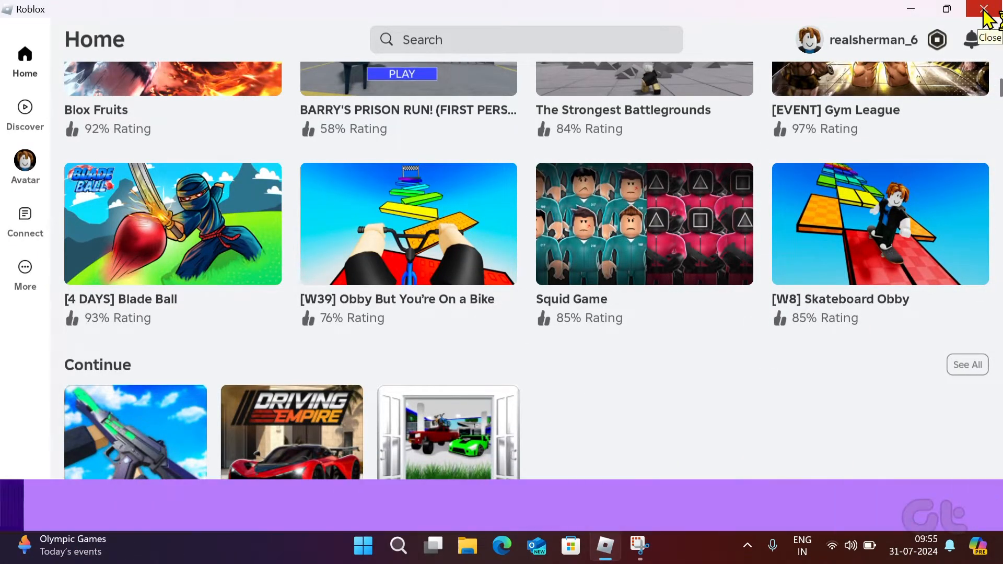
pyautogui.click(984, 10)
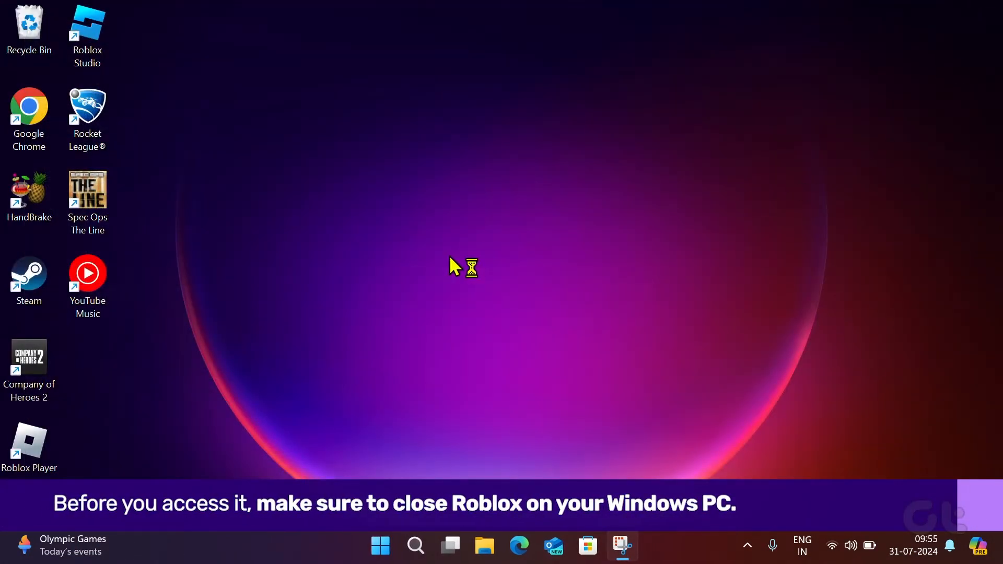
pyautogui.moveTo(394, 419)
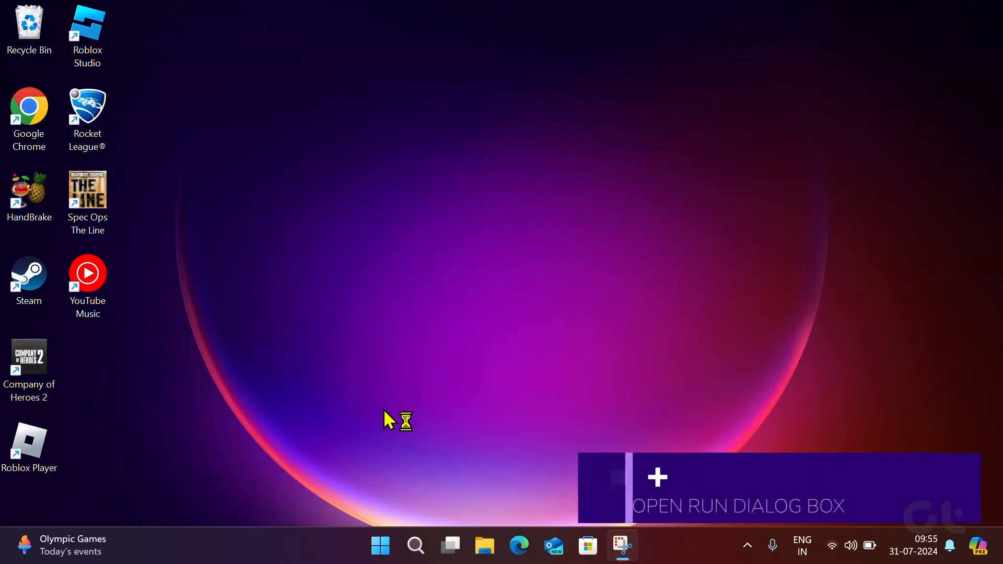
# Open the Windows Run dialog with Win+R
pyautogui.press('Win+r')
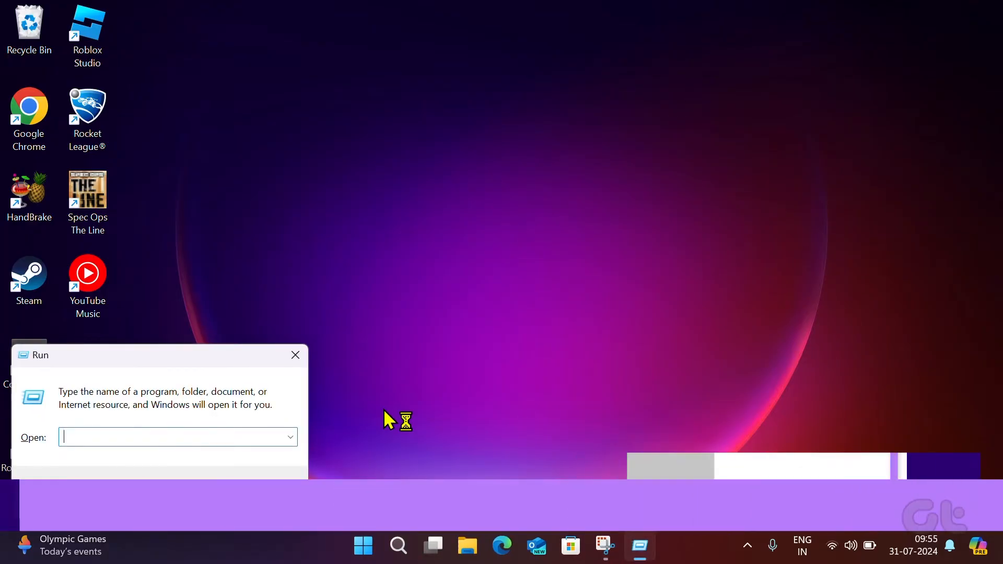
# Enter %localappdata%\Temp in the Run dialog
pyautogui.write('%localappdata%\\Temp')
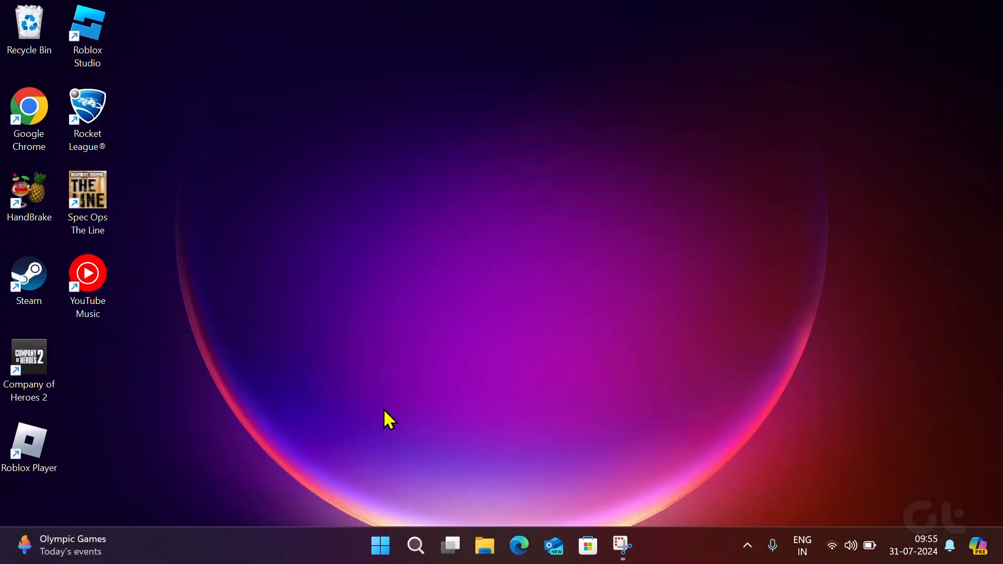
# Select the Roblox folder in Temp and delete it to the Recycle Bin
pyautogui.click(484, 545)
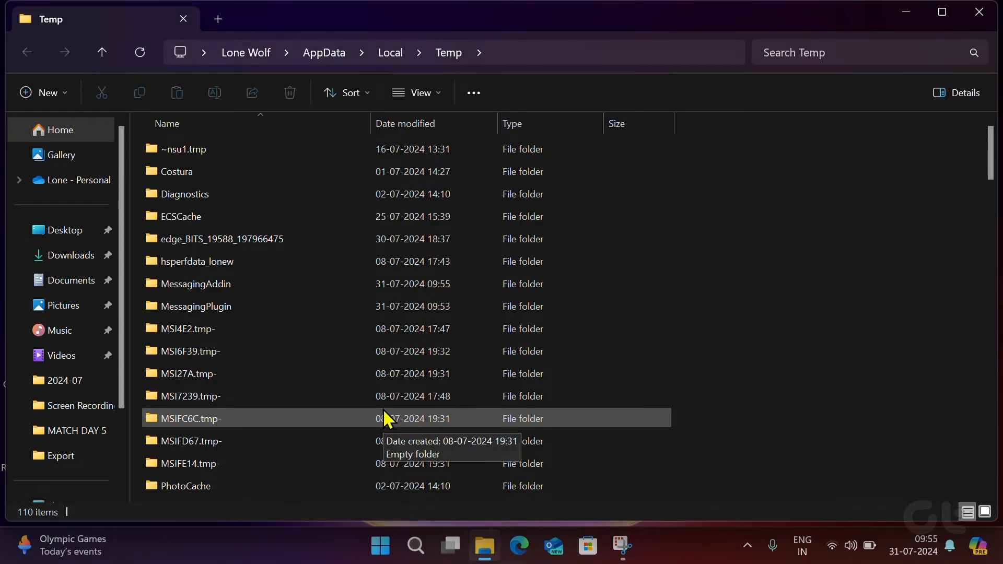
pyautogui.scroll(-3)
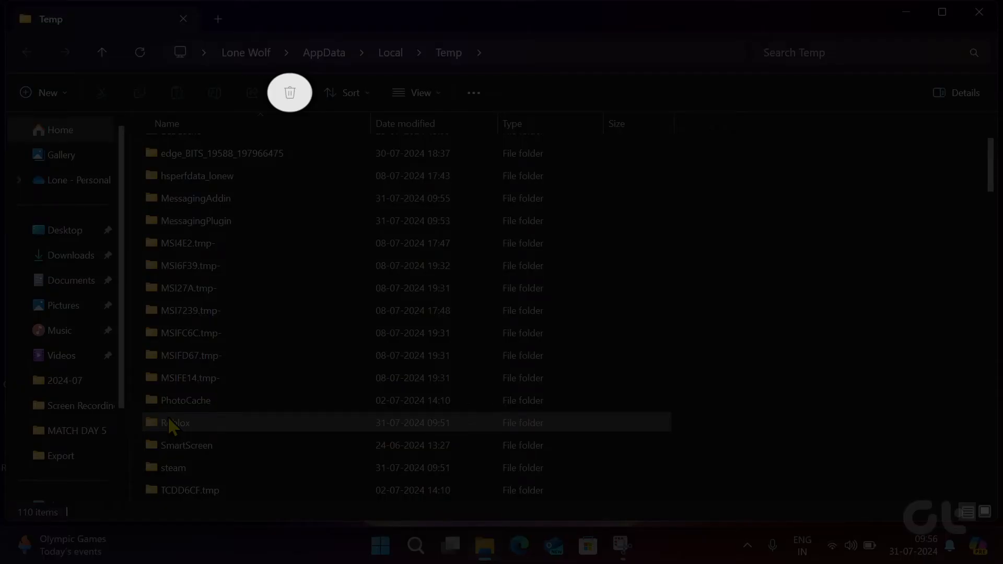
pyautogui.click(186, 422)
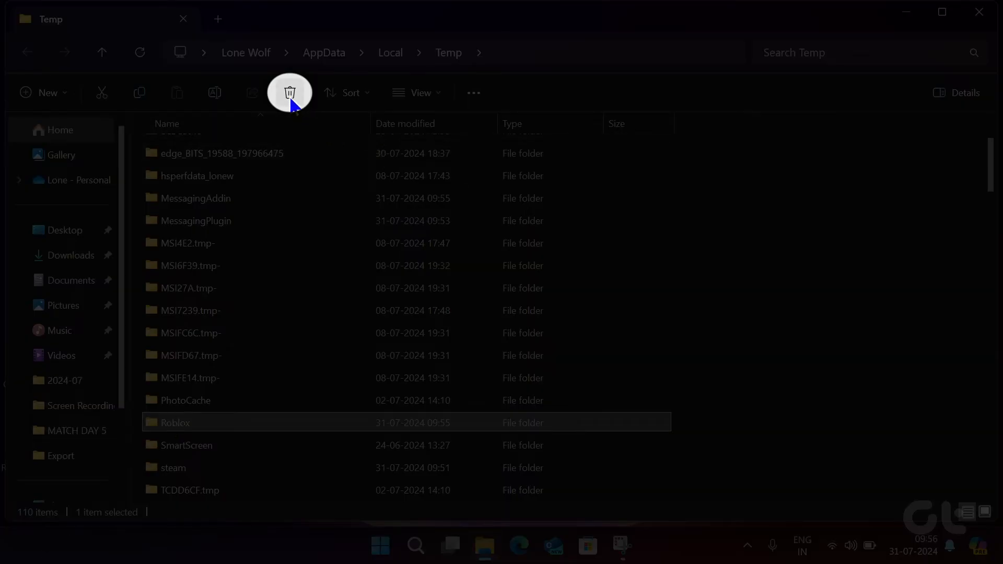
pyautogui.click(289, 93)
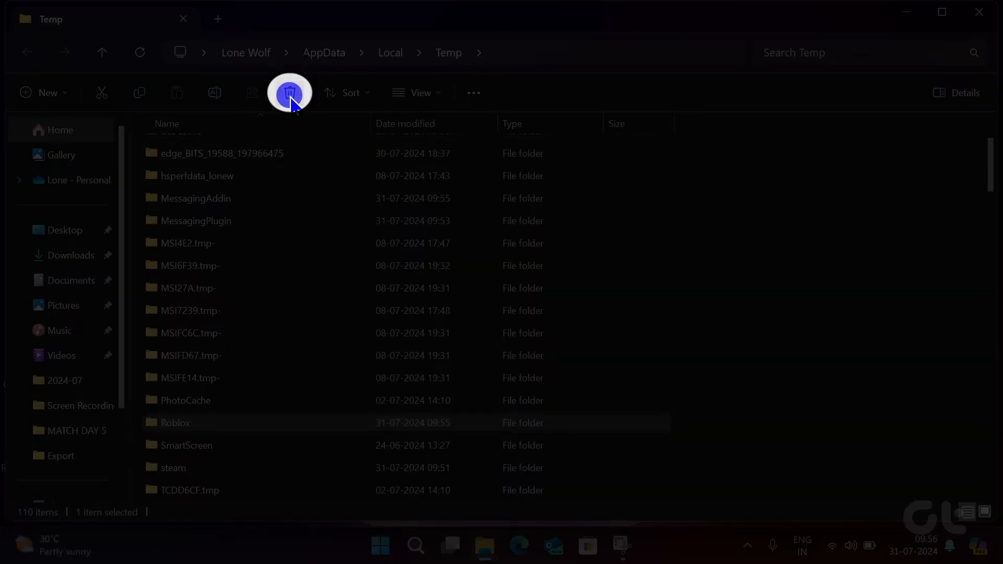
pyautogui.click(289, 93)
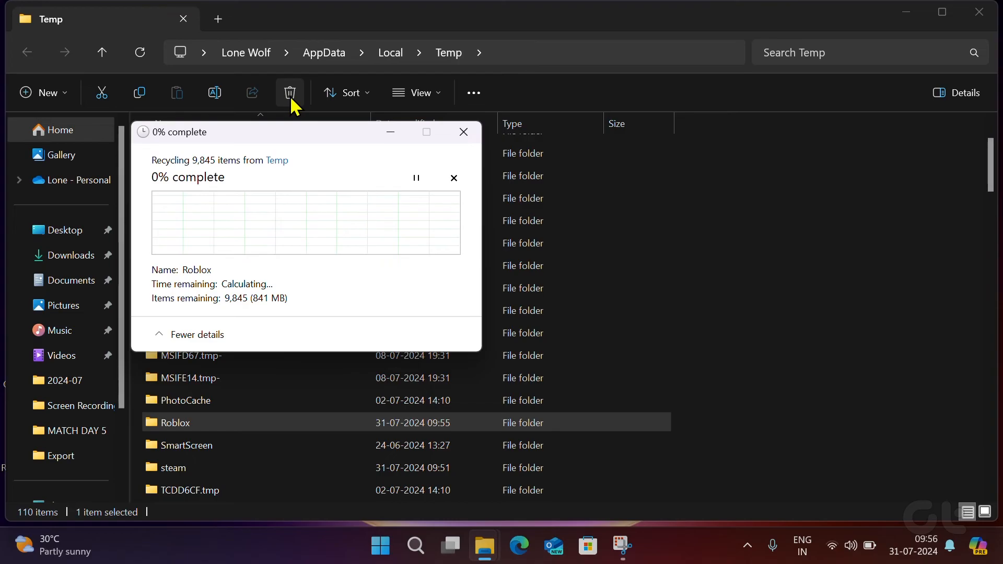